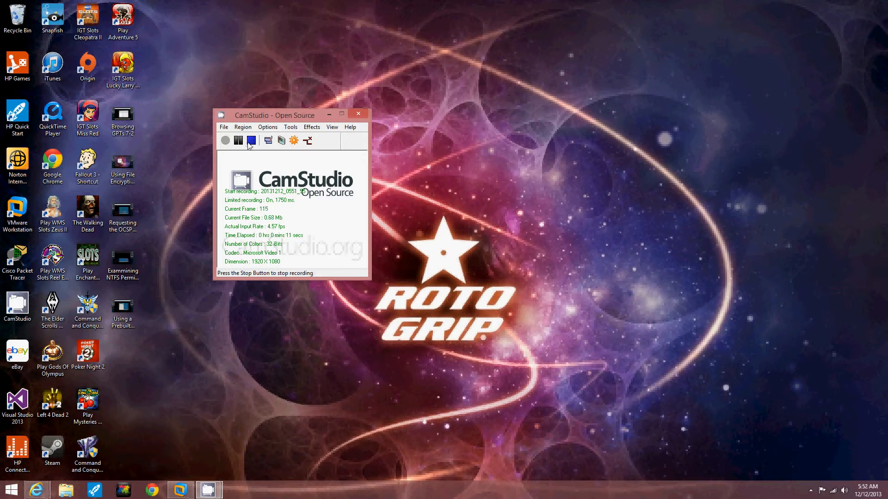
Bring the Windows Server 2008 virtual machine's desktop to the front in VMware Workstation.
left_click(225, 140)
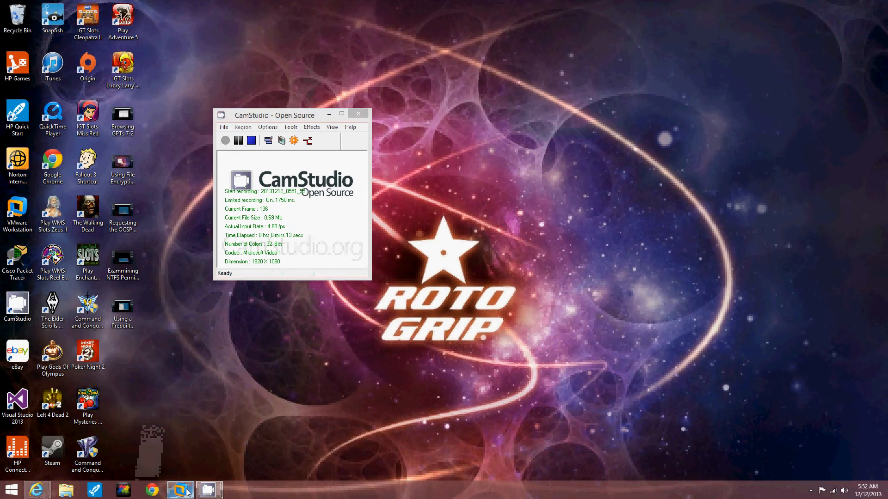
left_click(179, 490)
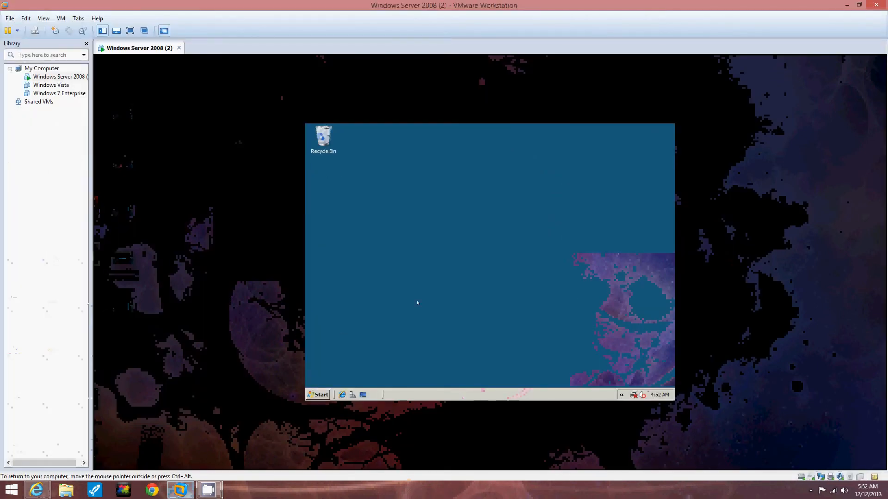
mouse_move(378, 281)
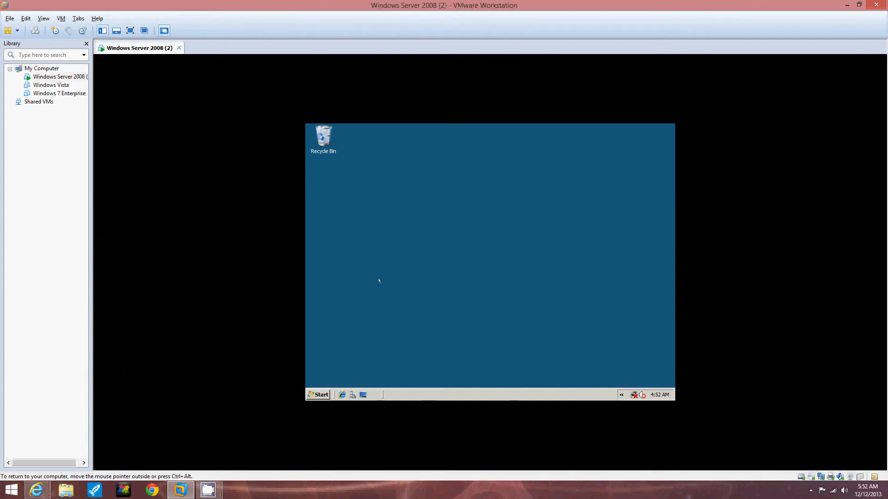
mouse_move(469, 341)
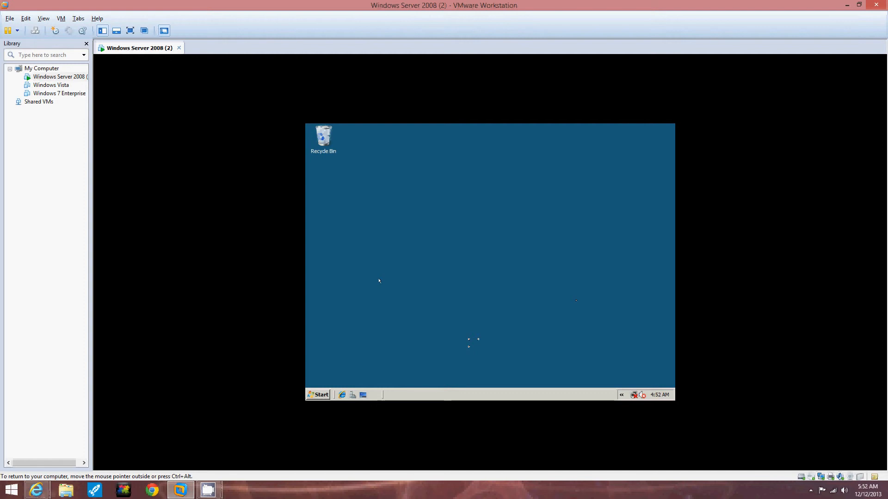
mouse_move(378, 281)
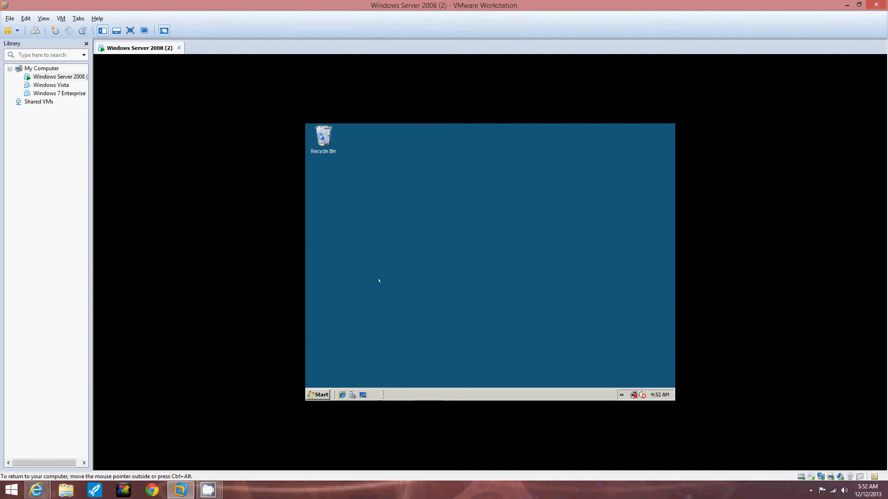
Run 'mmc' from the guest's Start menu to open an empty management console.
left_click(318, 394)
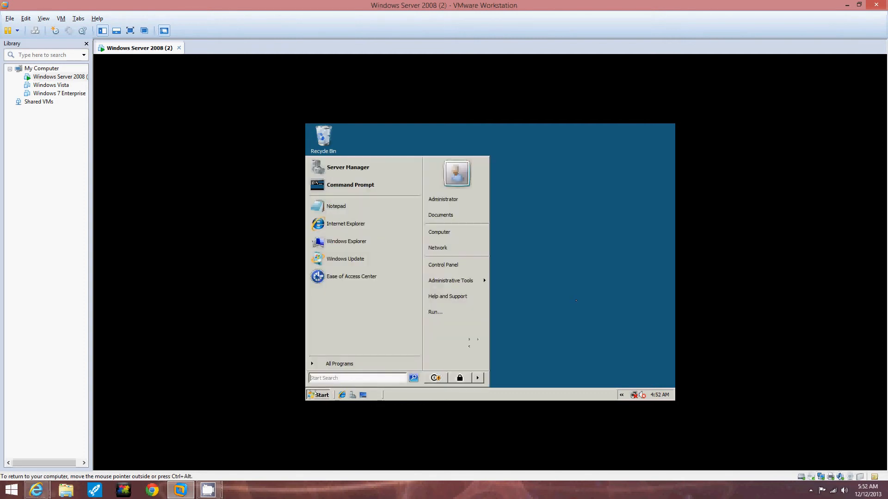
left_click(435, 312)
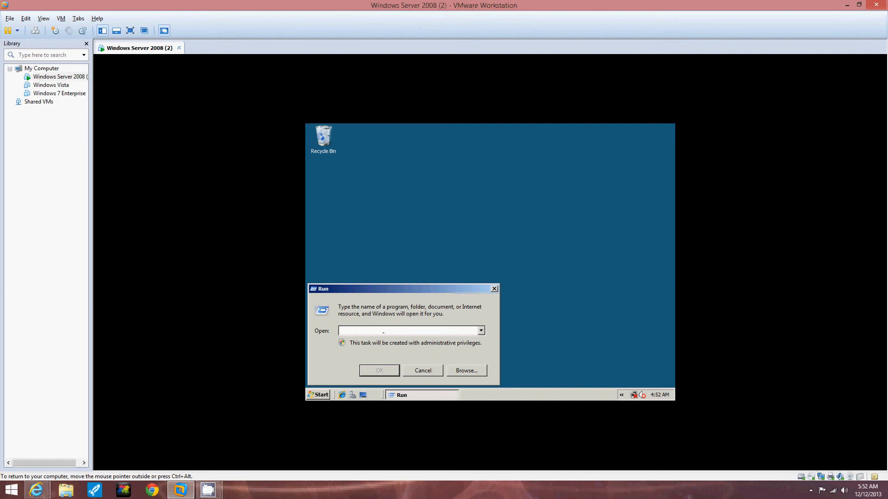
type("mmc")
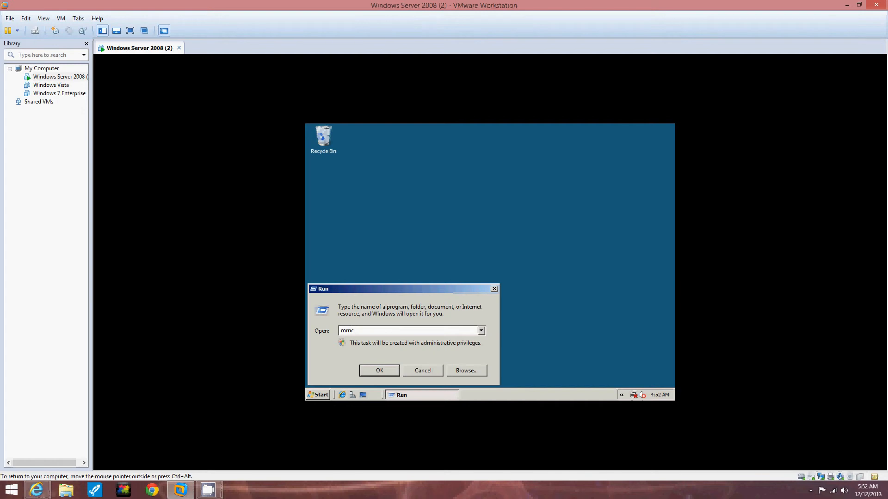
left_click(378, 370)
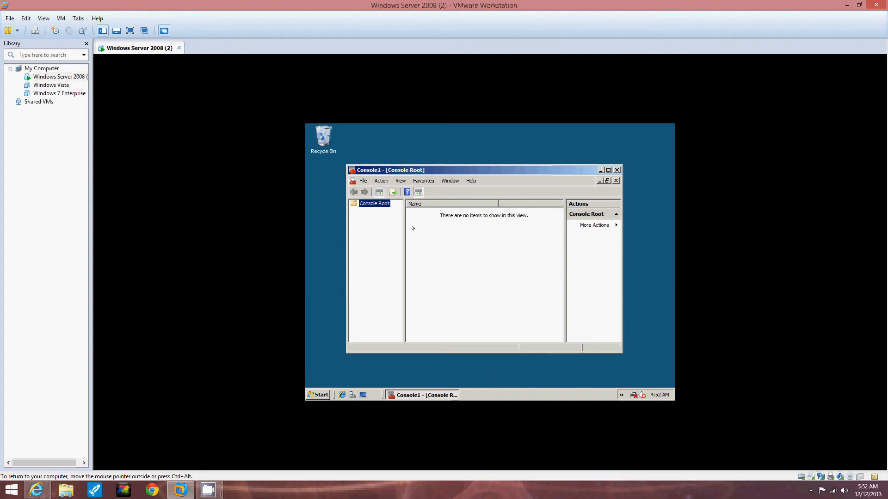
Add the Device Manager snap-in through File > Add/Remove Snap-in.
left_click(363, 181)
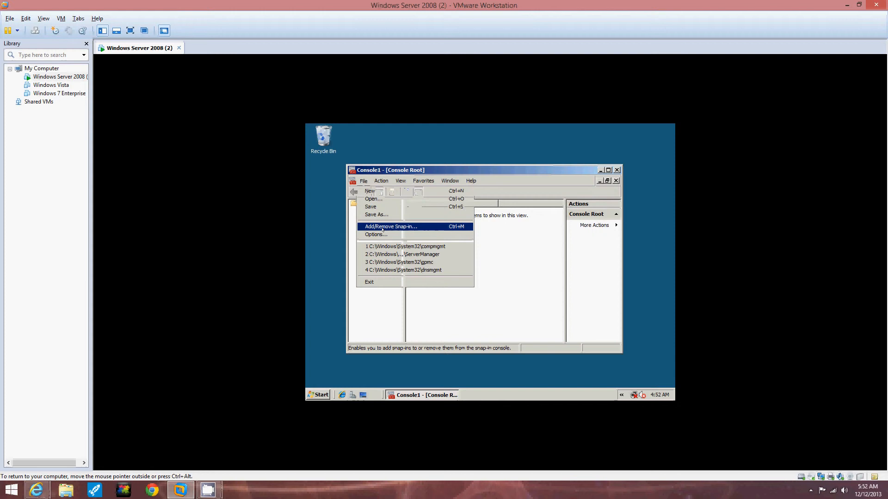
left_click(389, 226)
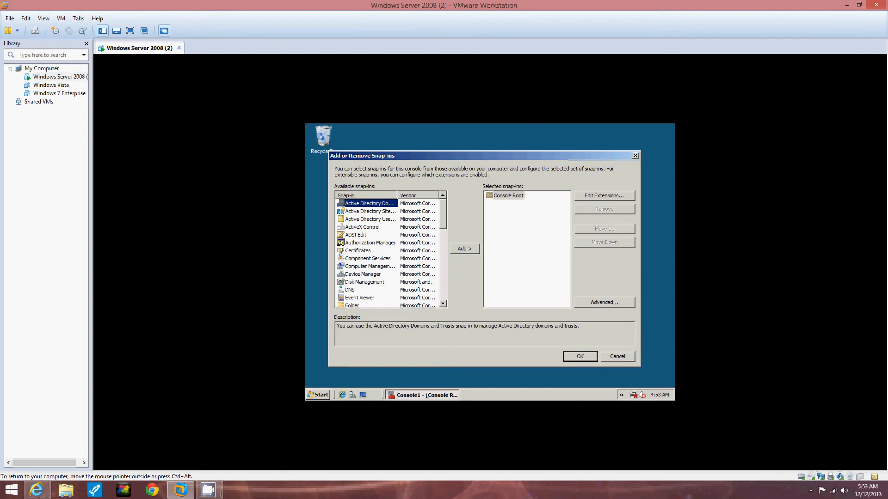
left_click(362, 275)
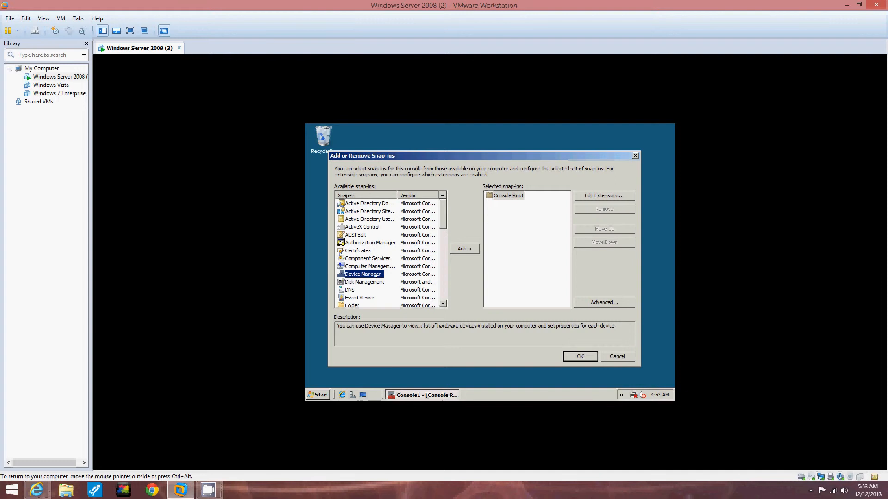
left_click(464, 249)
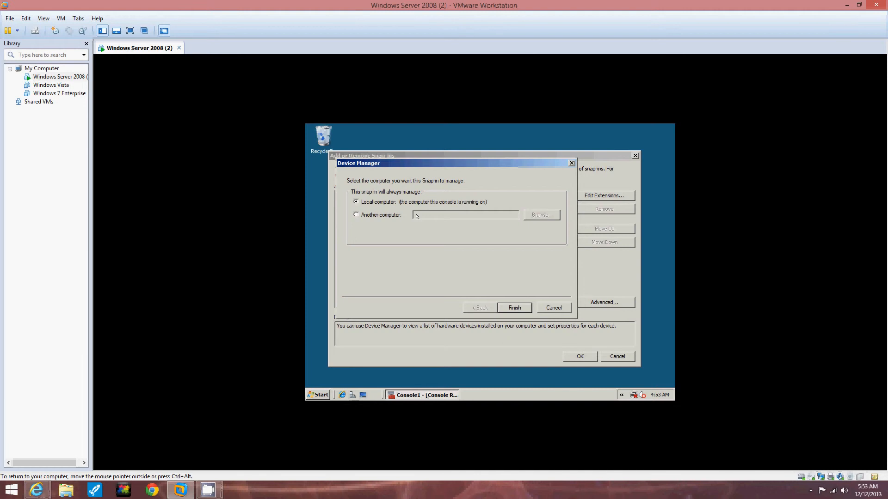
mouse_move(469, 339)
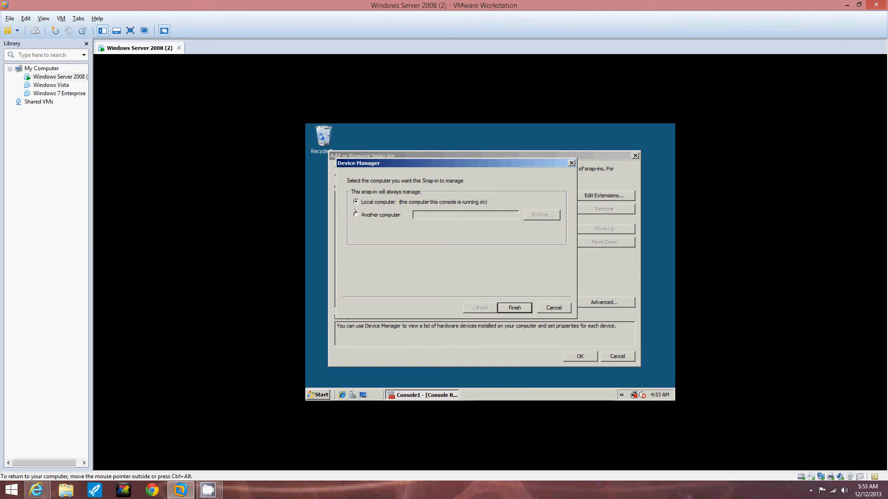
Finish Device Manager for the local computer and add the Disk Management snap-in.
left_click(514, 307)
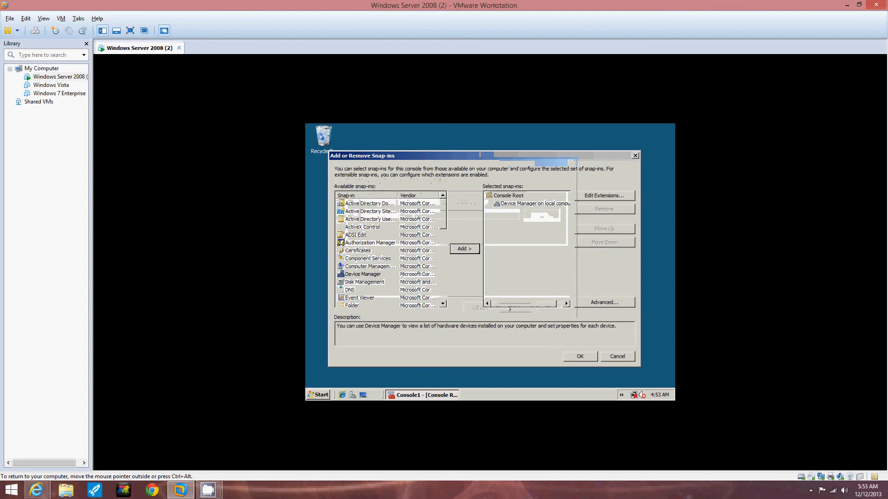
mouse_move(502, 374)
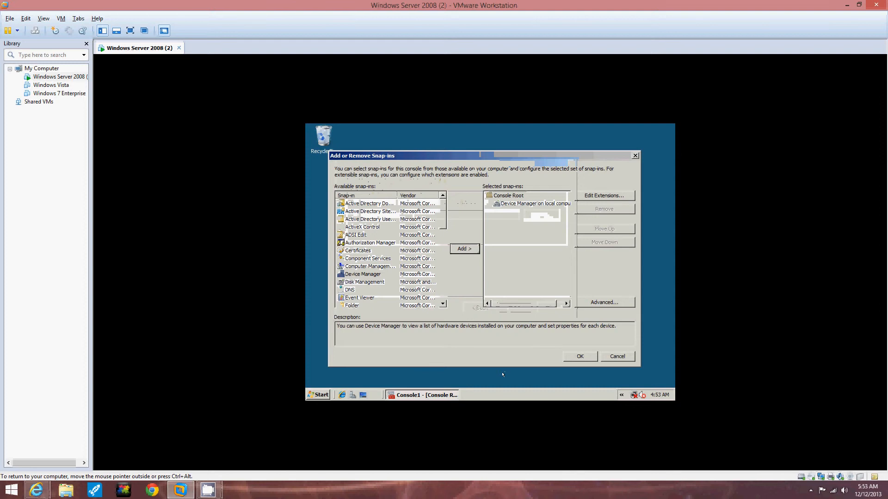
left_click(363, 274)
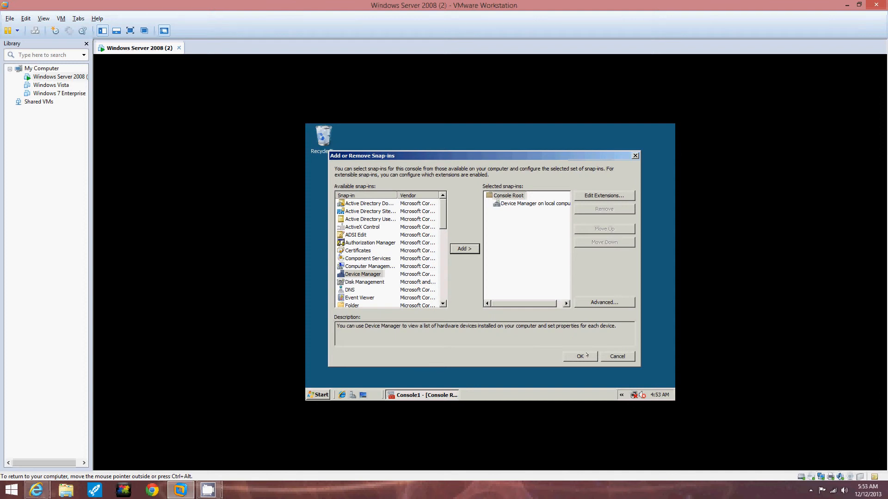
mouse_move(395, 311)
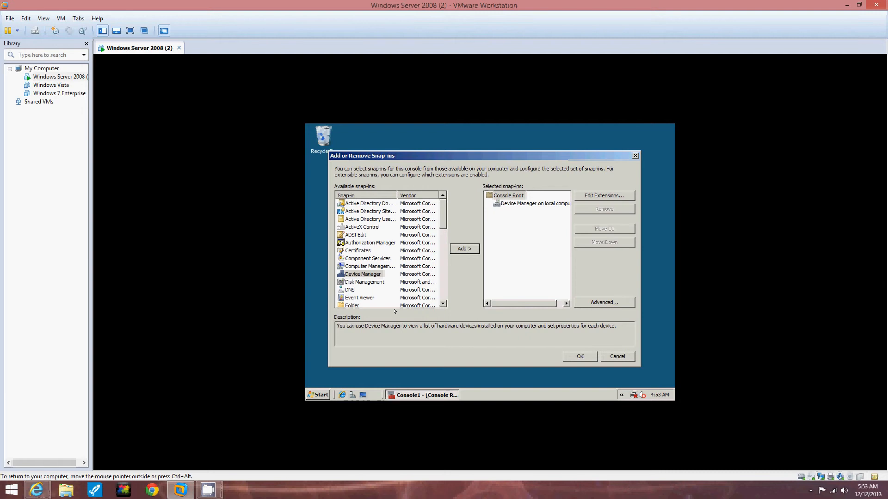
left_click(364, 282)
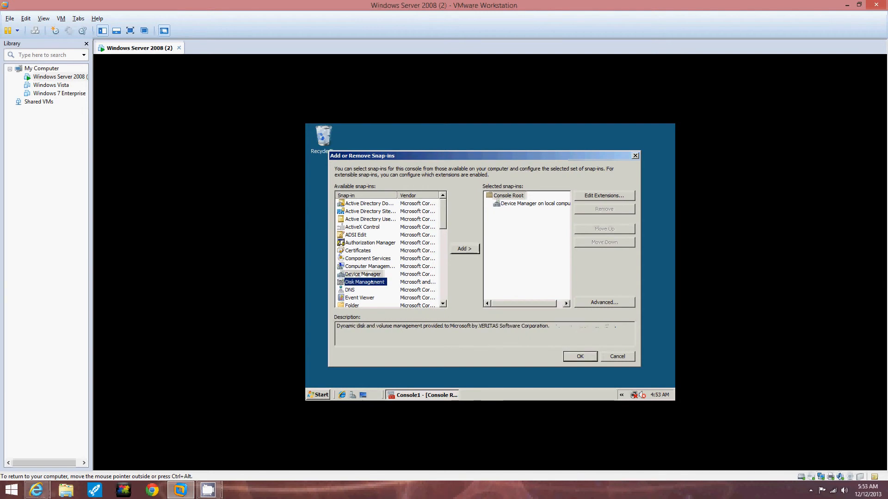
left_click(463, 249)
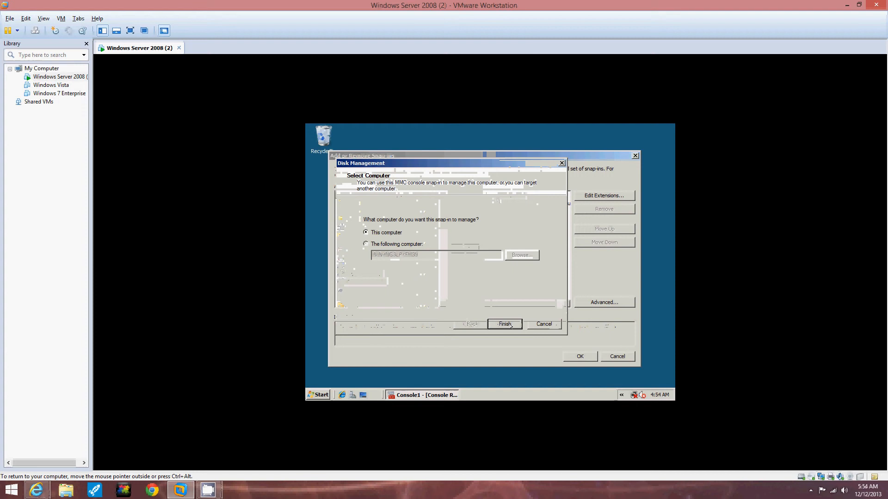
Finish Disk Management for this computer, then add the Task Scheduler snap-in.
left_click(504, 323)
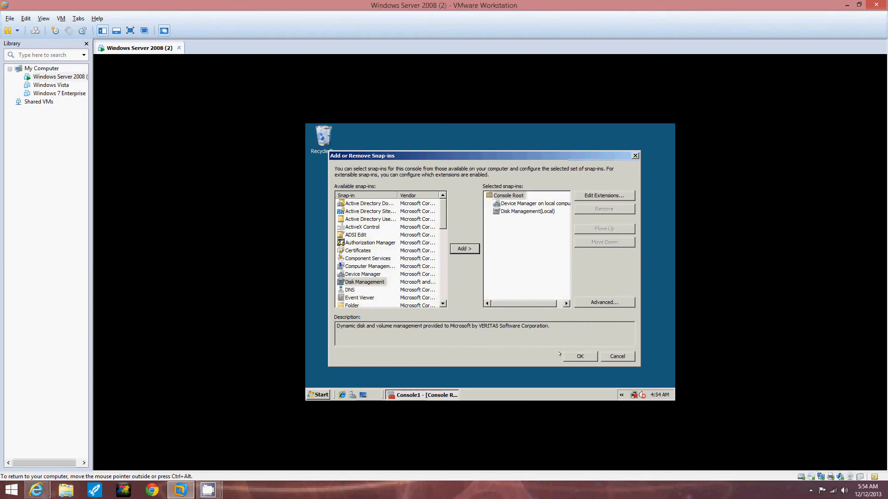
mouse_move(356, 250)
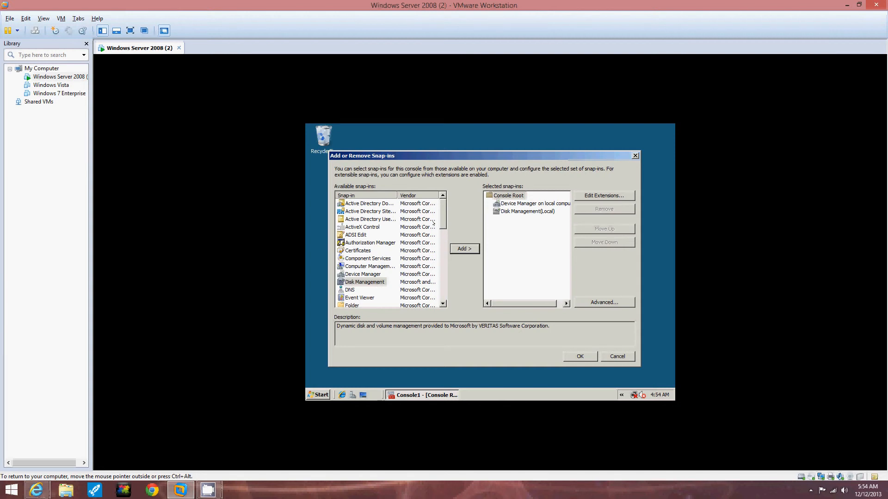
scroll("down", 3)
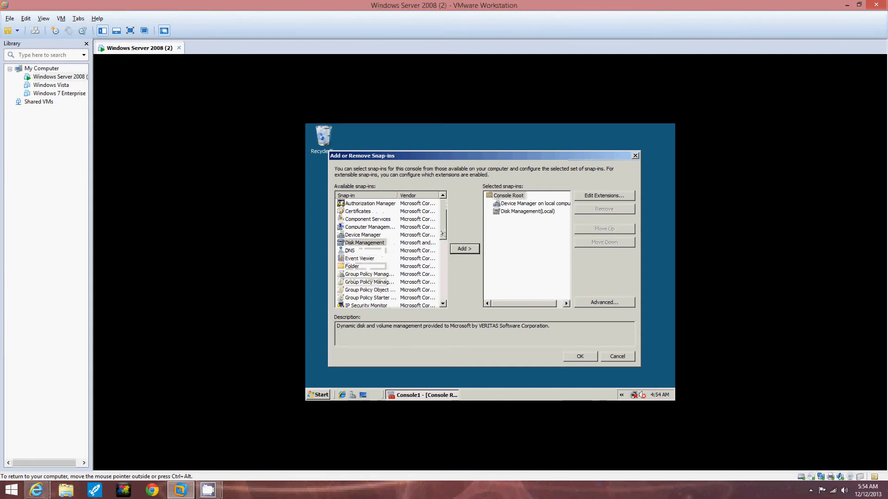
scroll("down", 3)
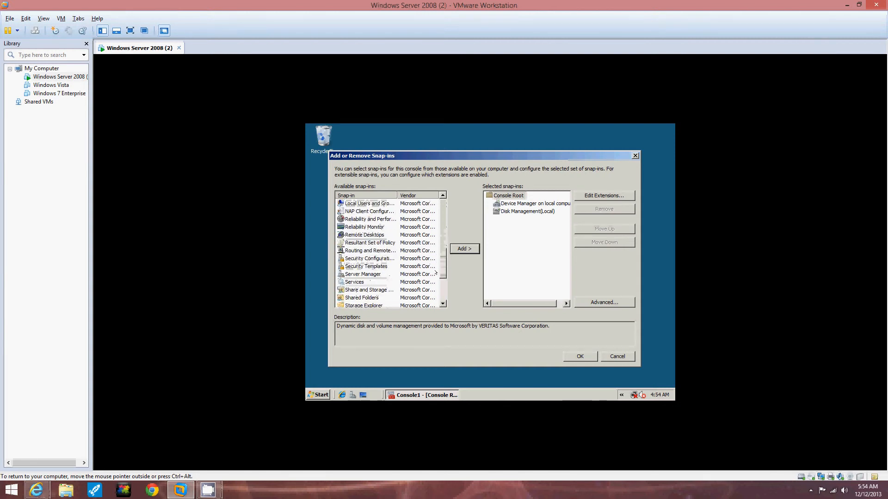
scroll("down", 3)
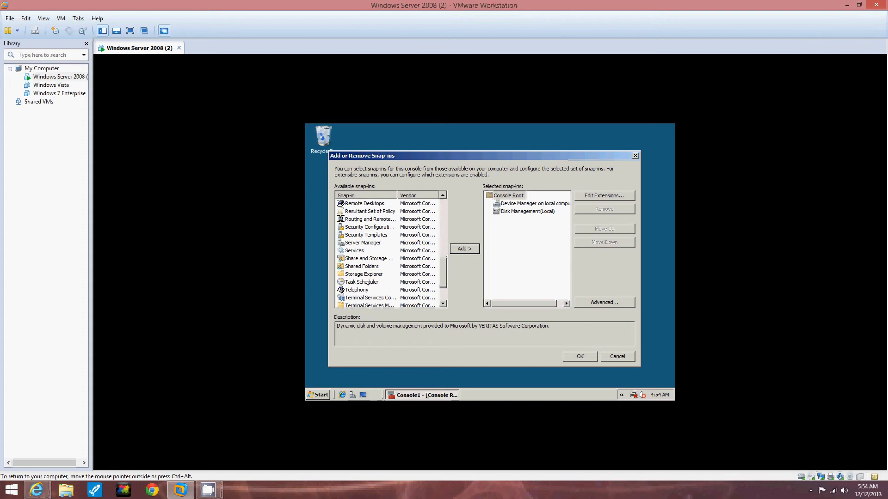
left_click(361, 282)
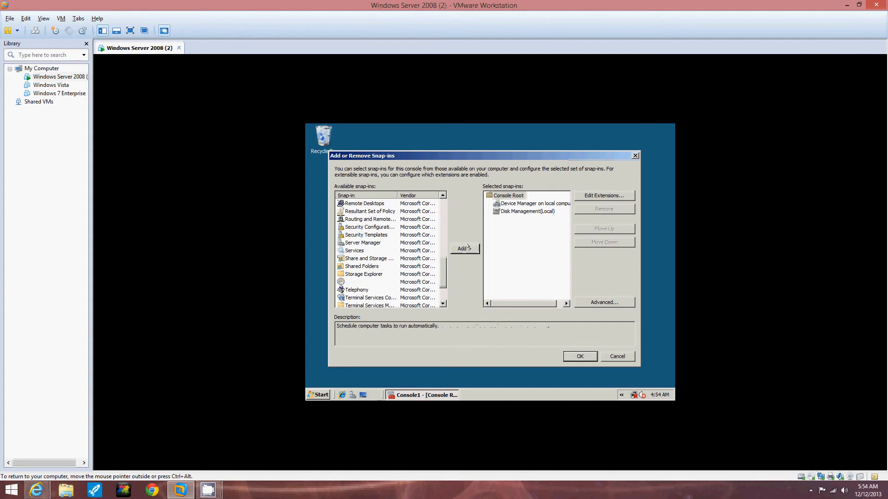
left_click(463, 247)
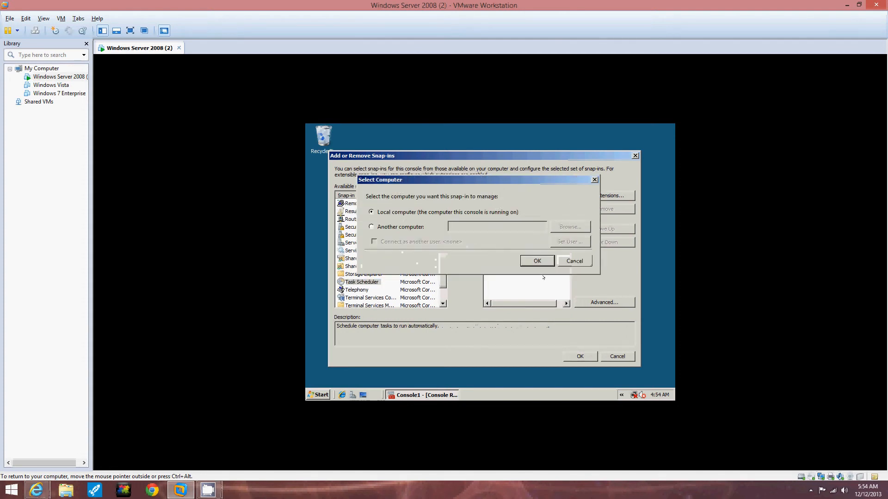
Confirm Task Scheduler manages the local computer.
left_click(535, 261)
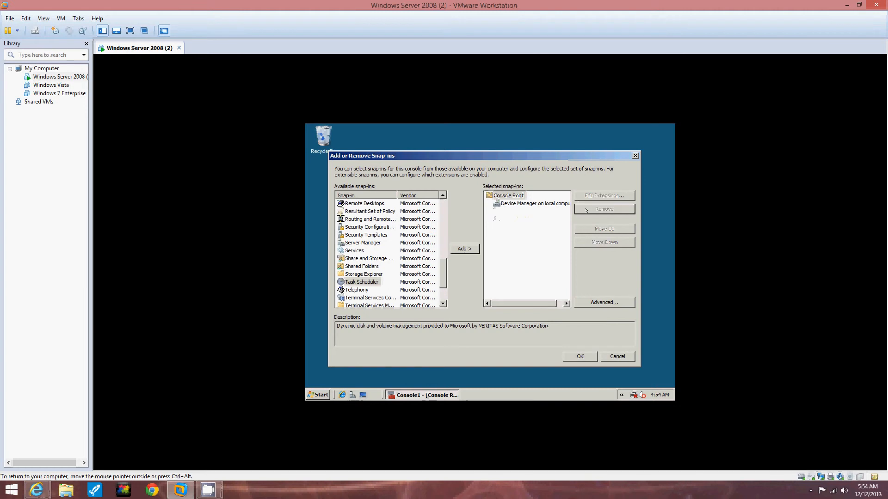
left_click(463, 248)
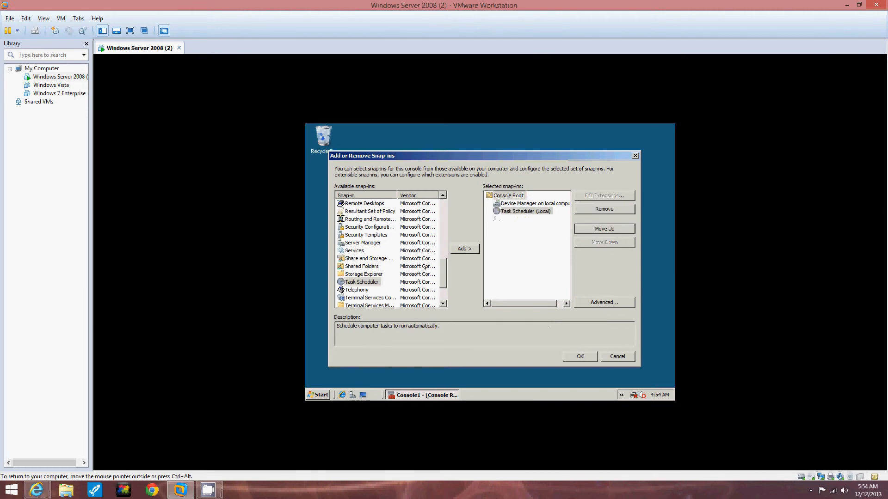
left_click(508, 195)
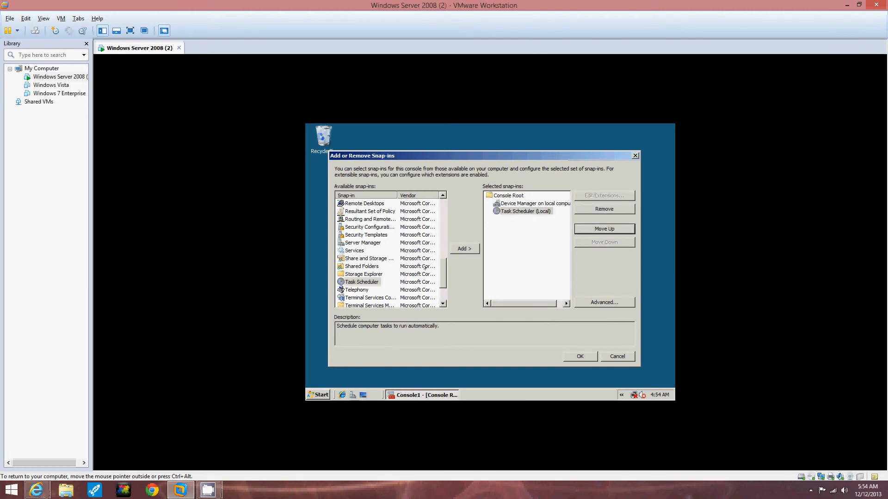
scroll("up", 3)
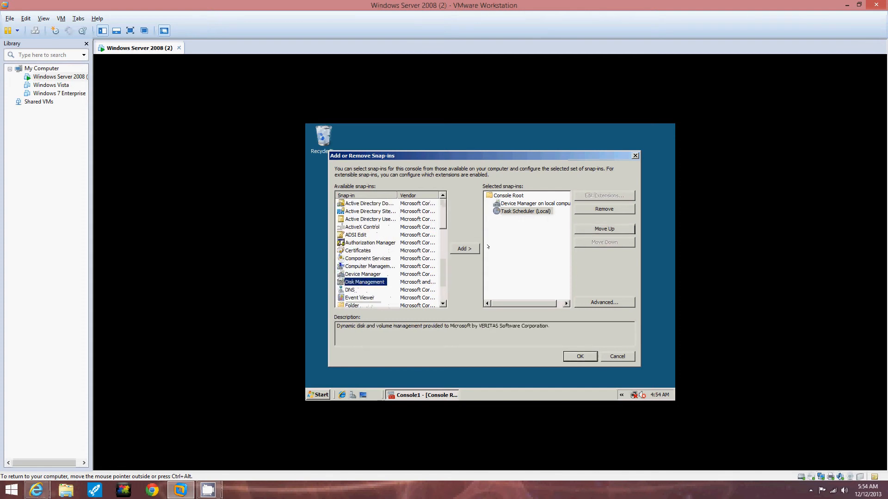
Add Disk Management for this computer and confirm the three snap-ins with OK.
left_click(463, 249)
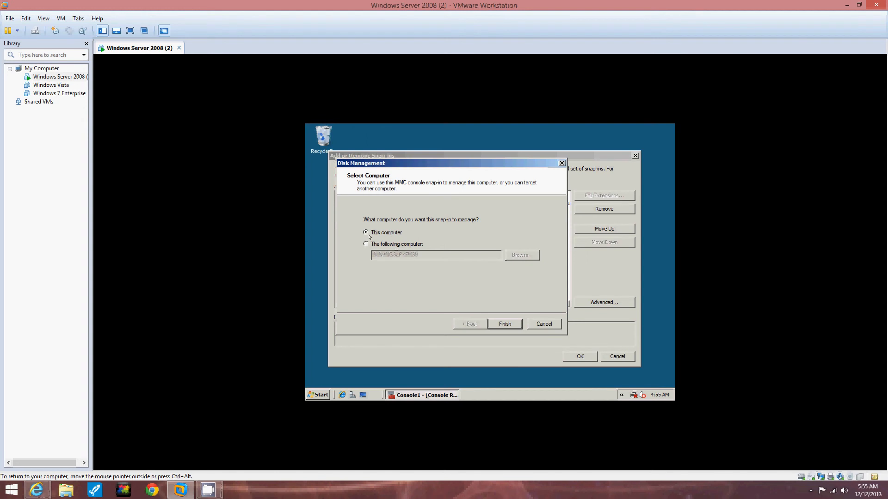
left_click(504, 323)
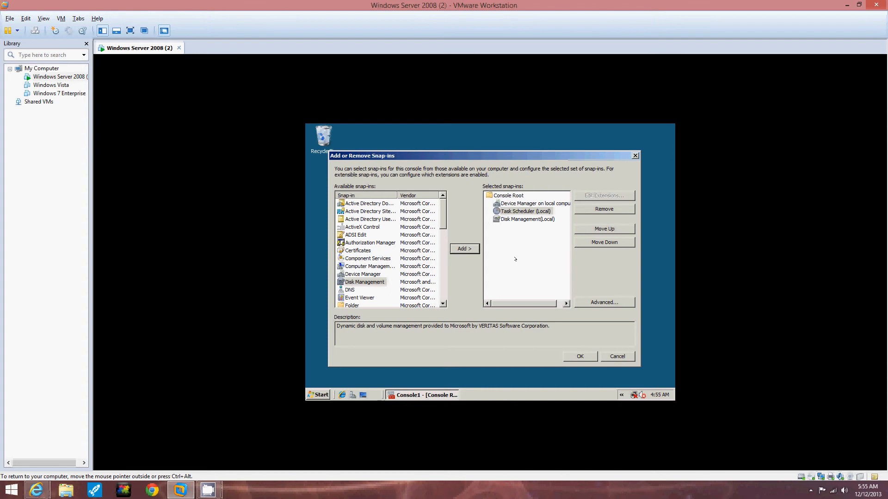
mouse_move(506, 313)
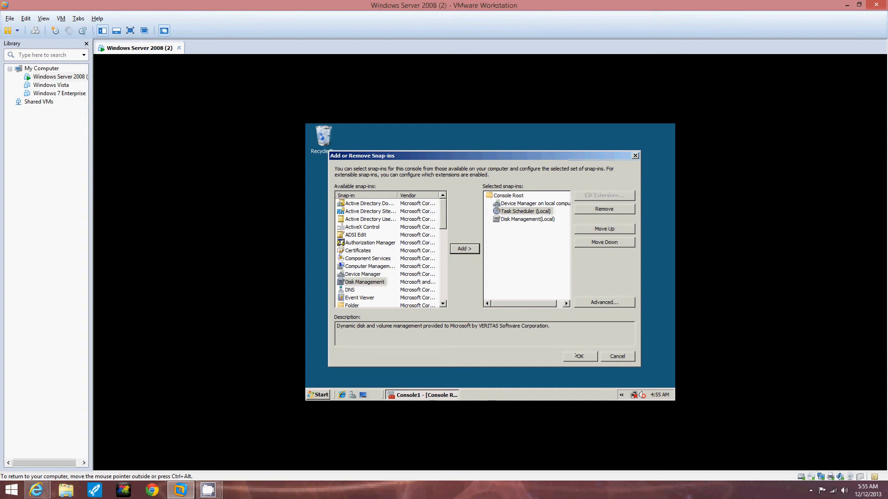
left_click(578, 356)
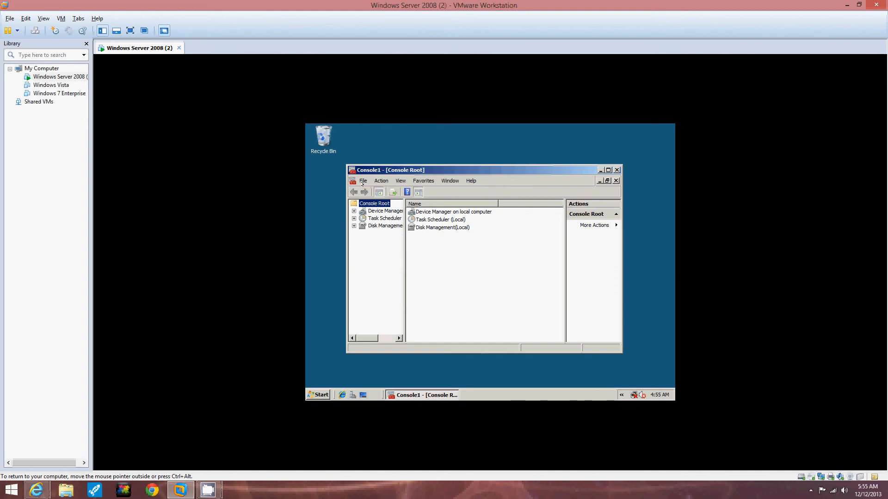
Save the console in Administrative Tools as '1-4 creating a custom mmc'.
left_click(363, 181)
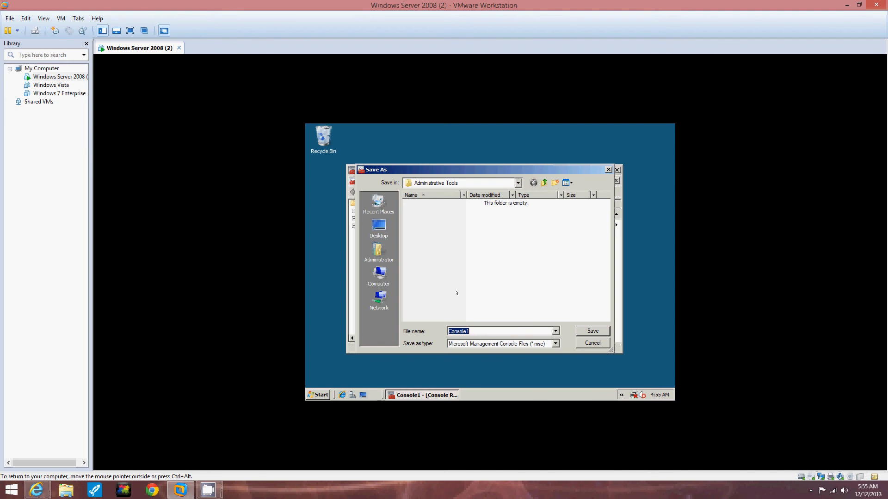
mouse_move(463, 310)
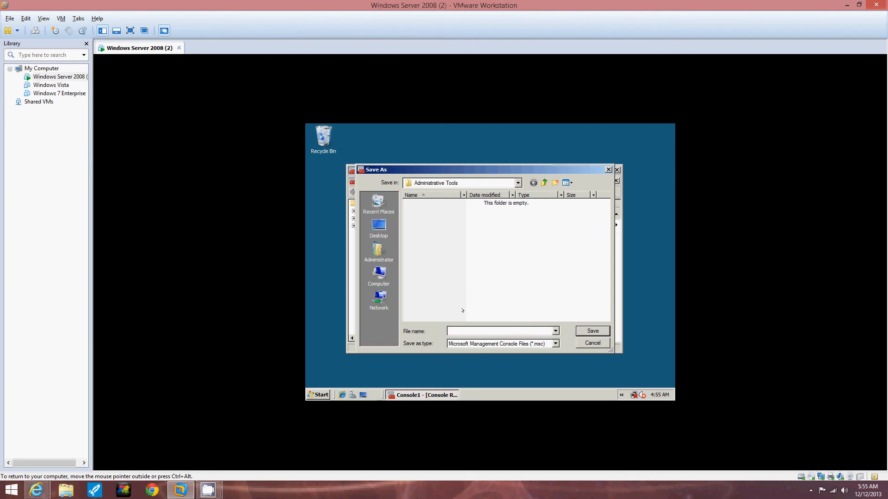
type("1")
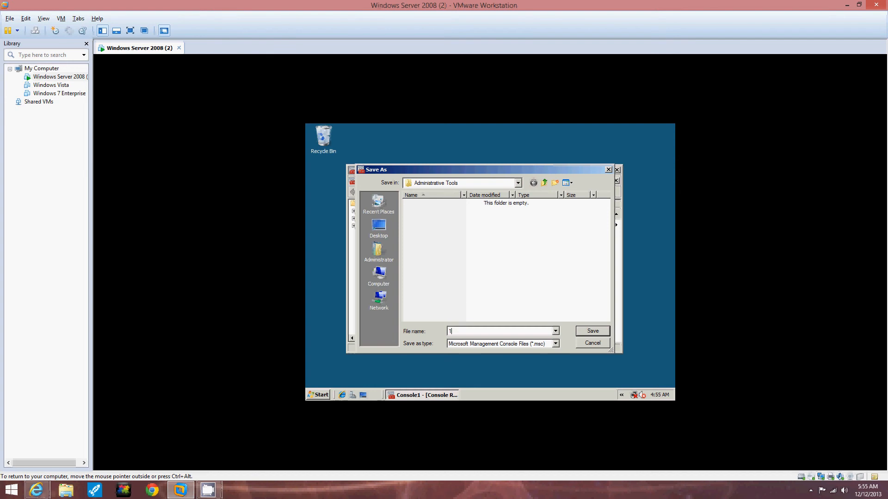
type("-4")
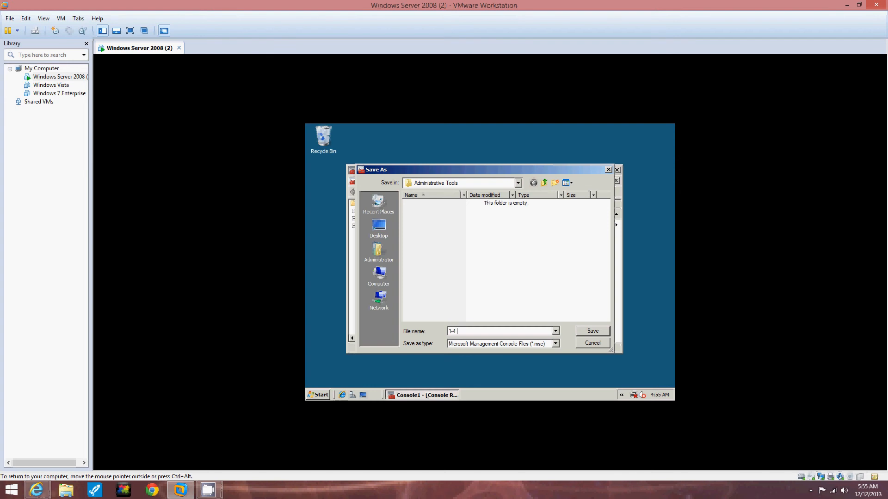
type("creating a")
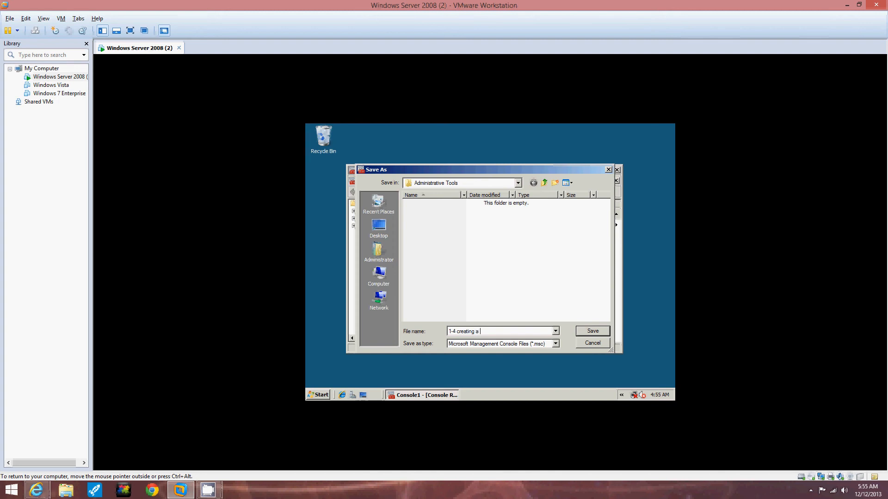
type("custom")
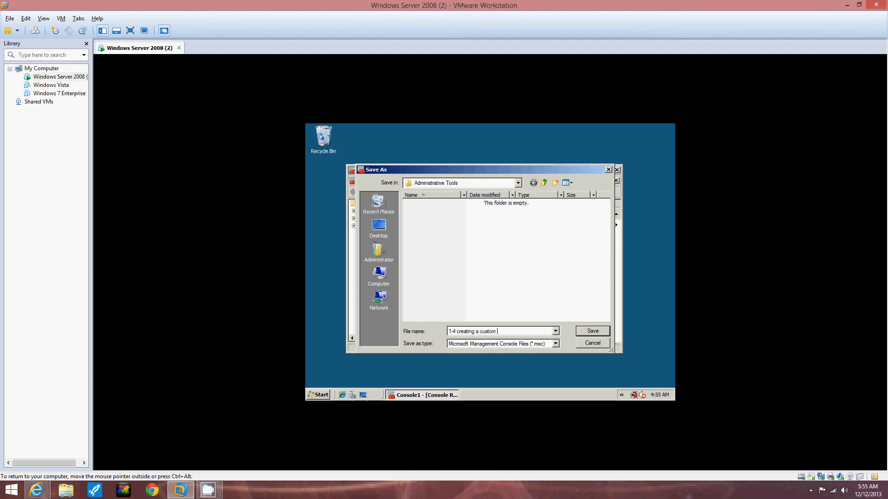
type("mmc")
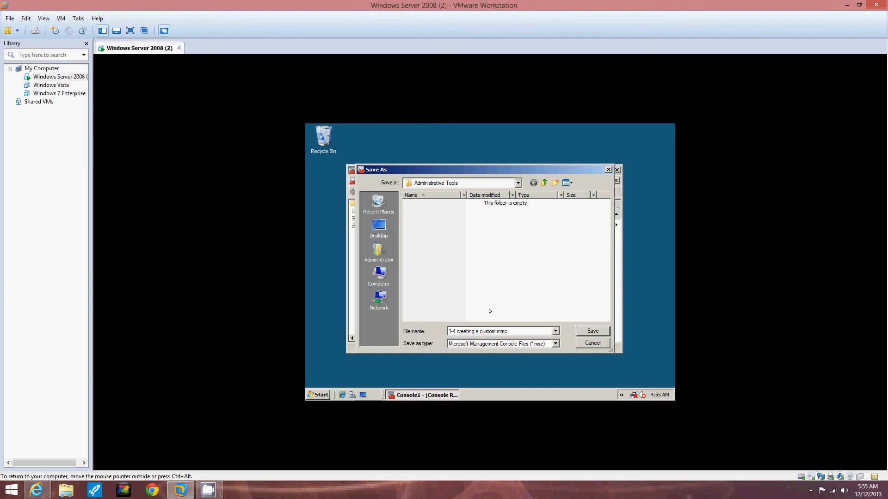
left_click(593, 331)
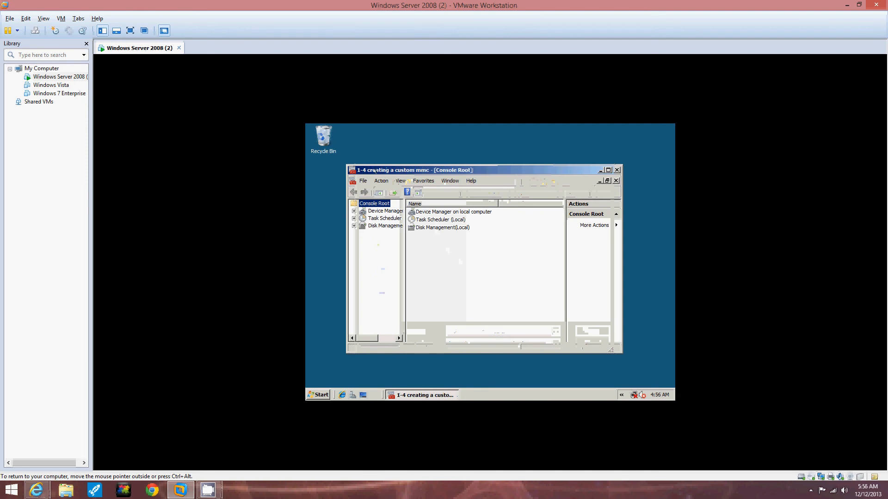
mouse_move(442, 233)
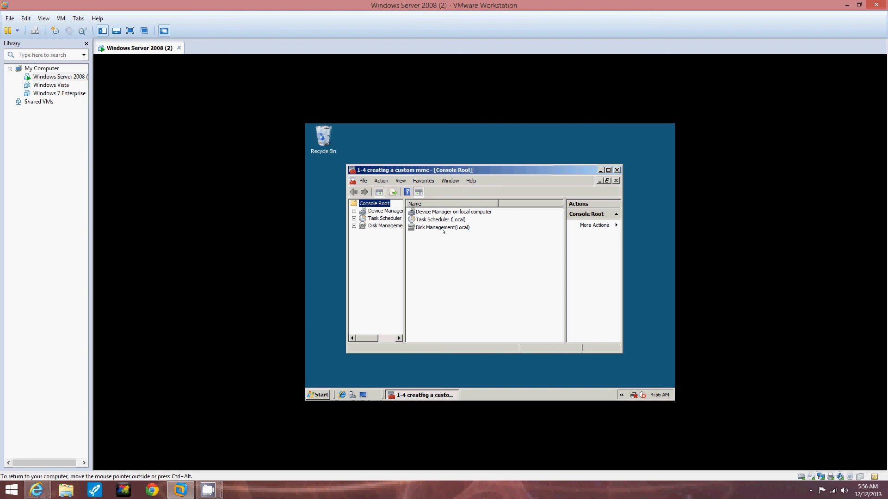
mouse_move(444, 235)
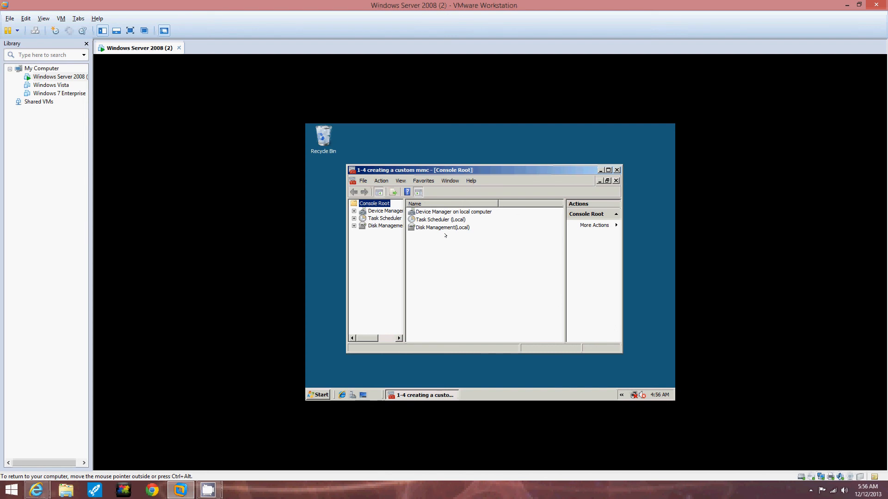
mouse_move(371, 182)
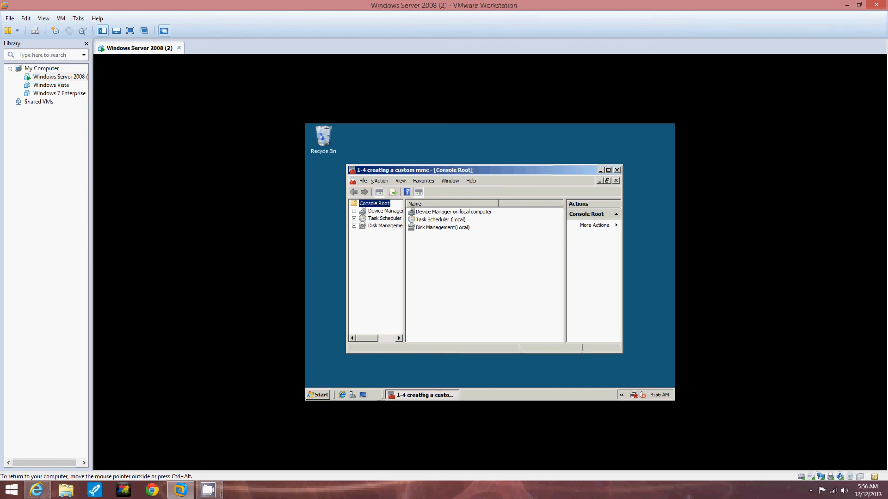
Save a copy of the console on the guest desktop named DevDiskTask.
left_click(362, 181)
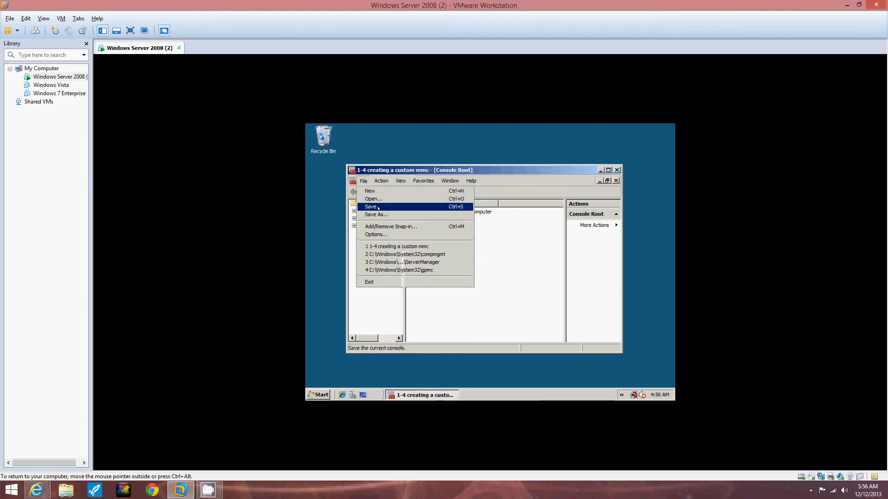
left_click(371, 206)
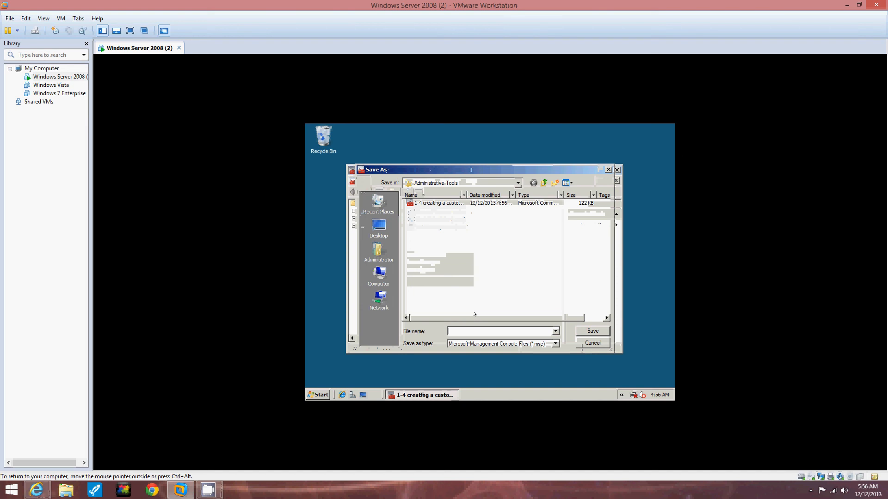
left_click(379, 227)
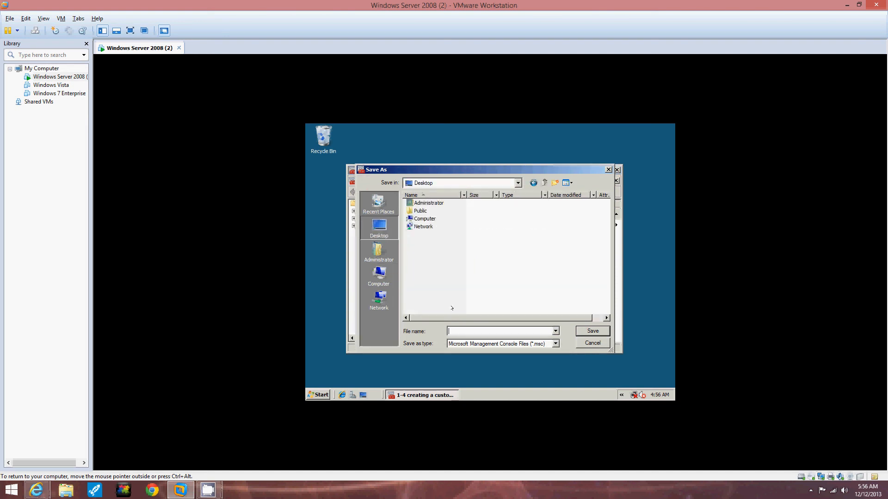
type("-")
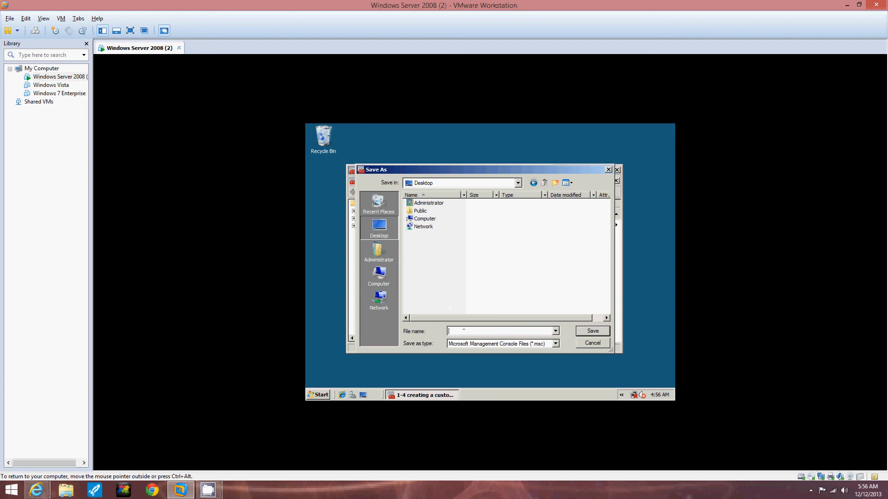
type("D")
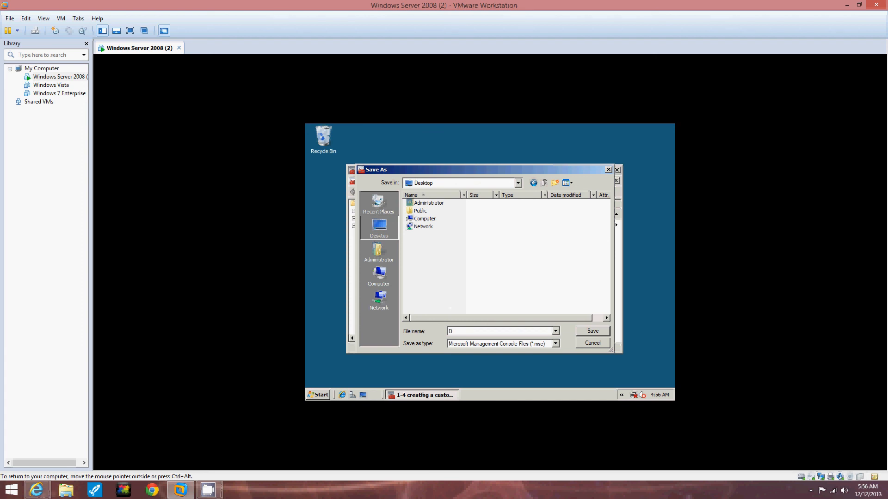
type("ev")
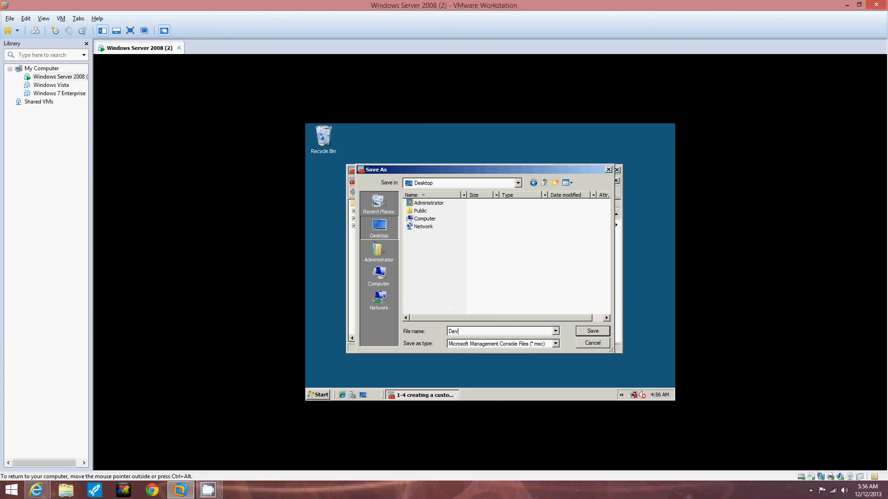
type("Disk")
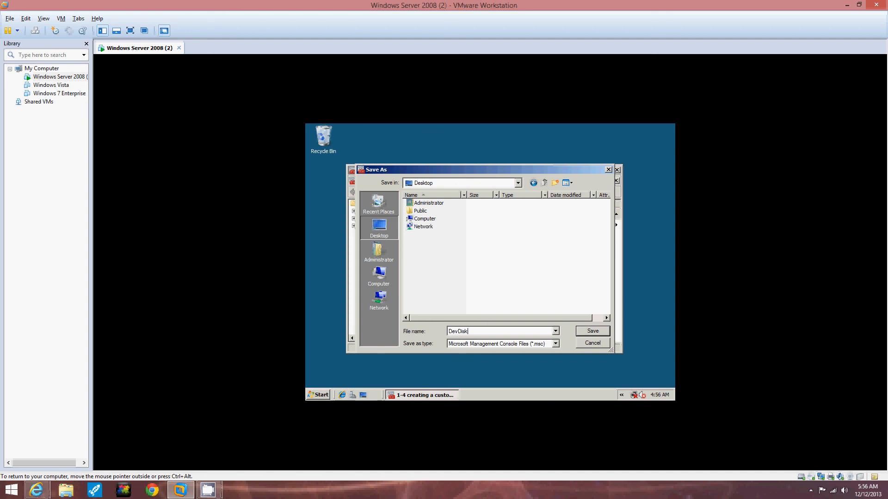
type("1")
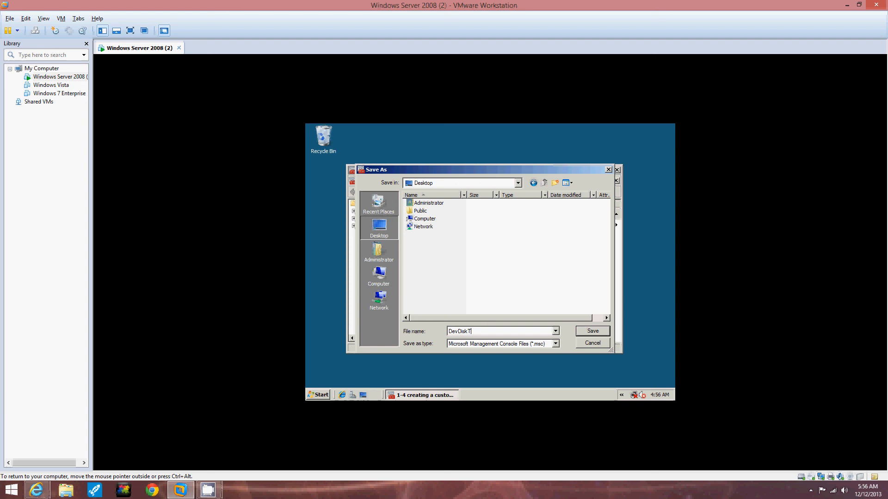
type("s")
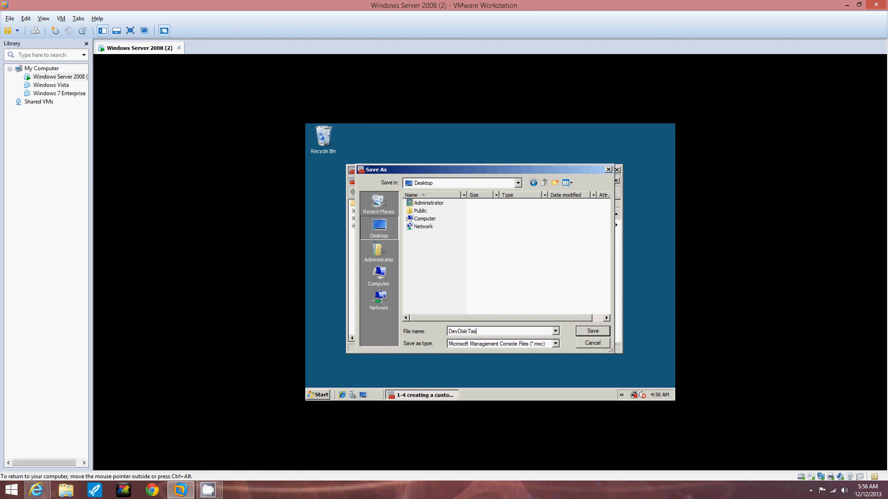
type("k")
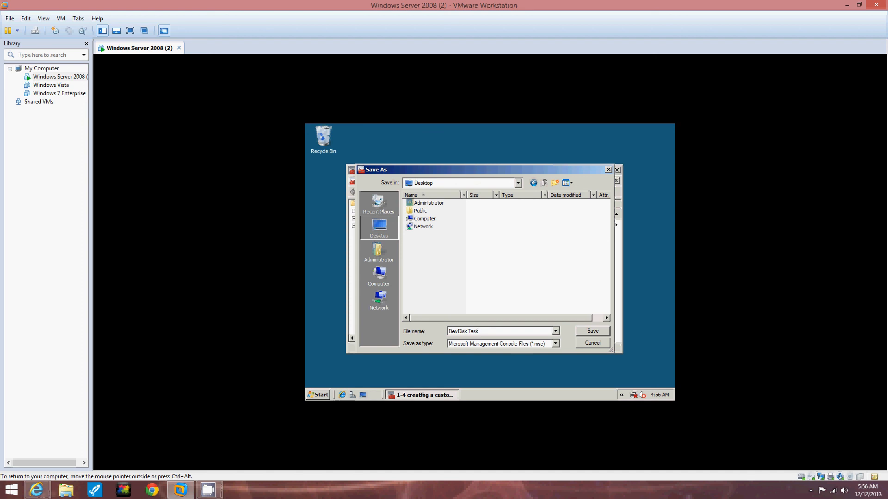
left_click(592, 331)
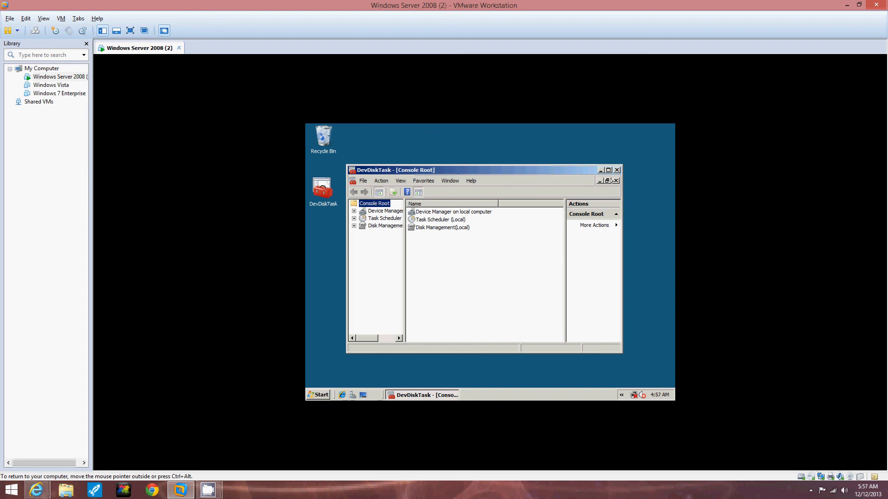
Close the console, reopen DevDiskTask from its desktop icon, then close it again.
left_click(616, 169)
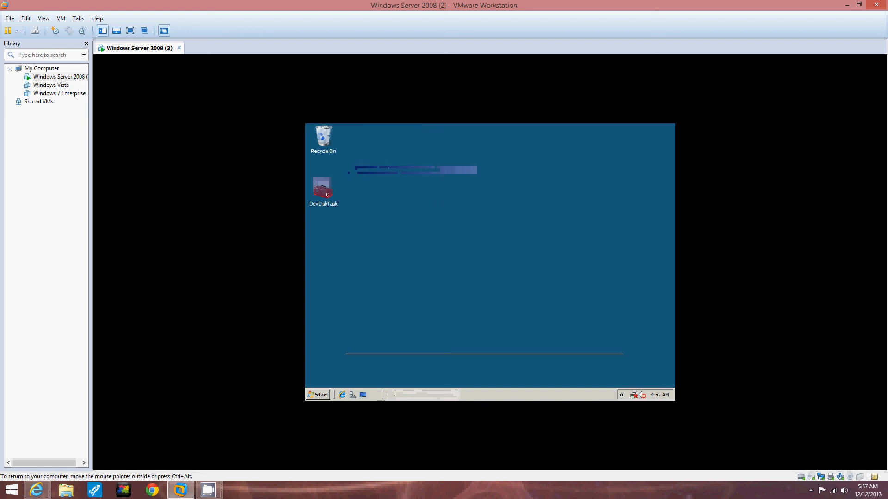
double_click(323, 187)
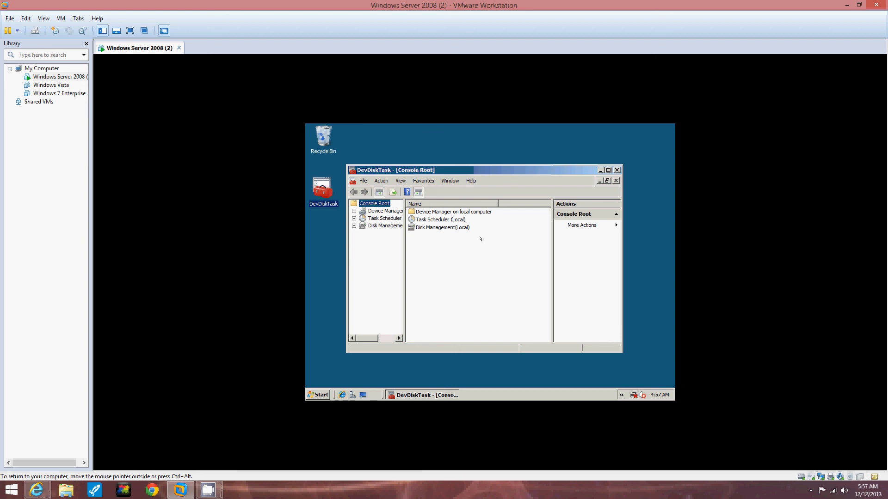
mouse_move(481, 239)
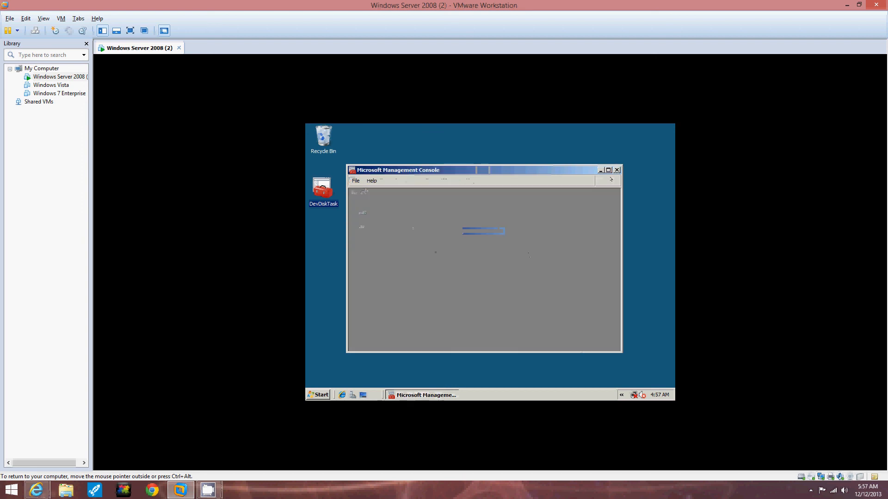
left_click(615, 170)
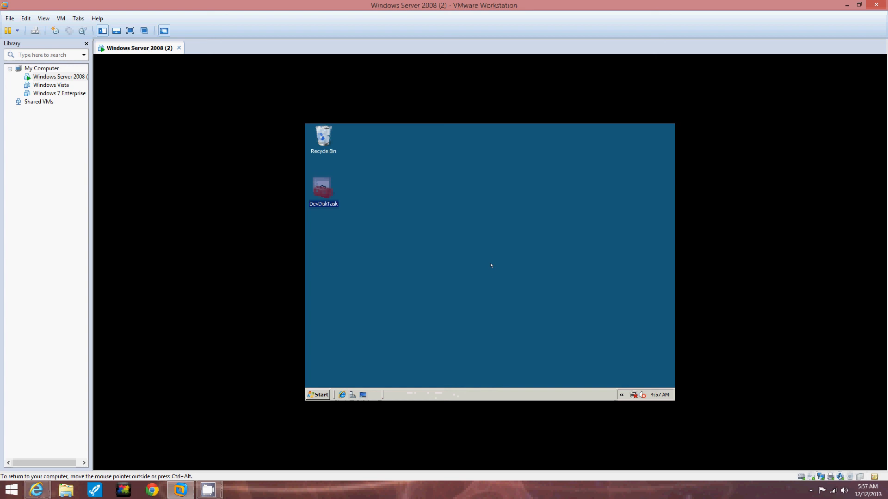
mouse_move(744, 85)
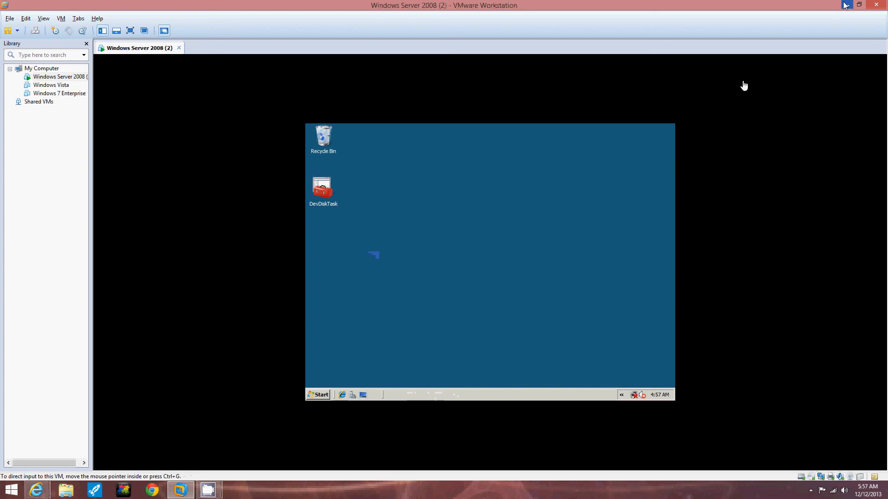
mouse_move(843, 5)
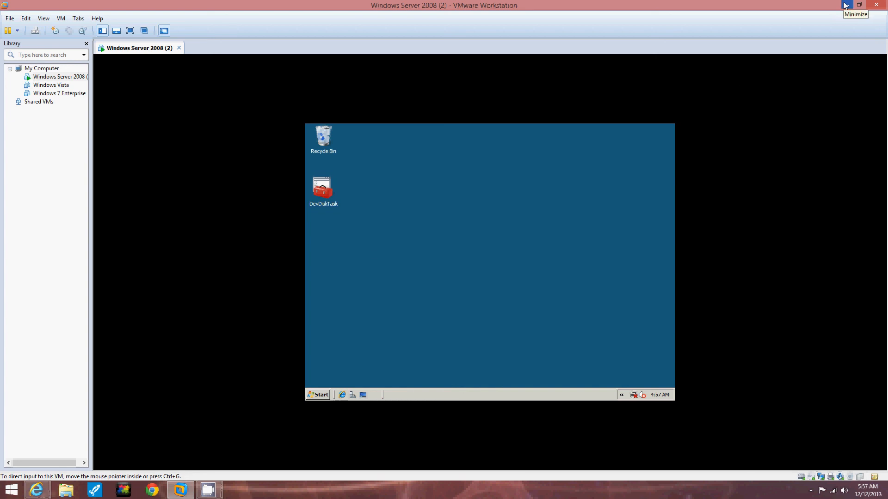